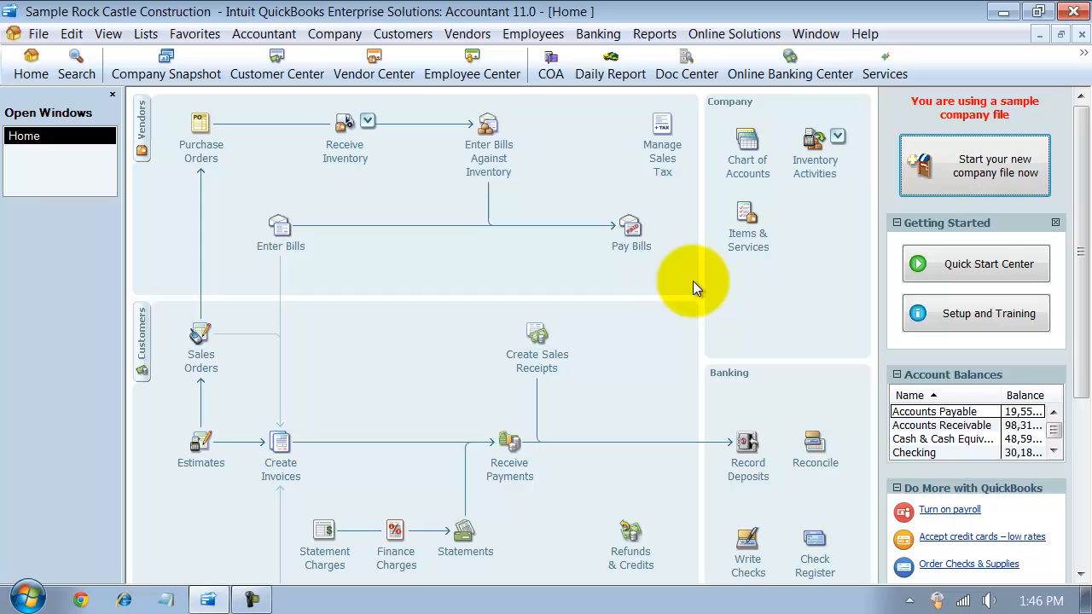
mouse_move(717, 345)
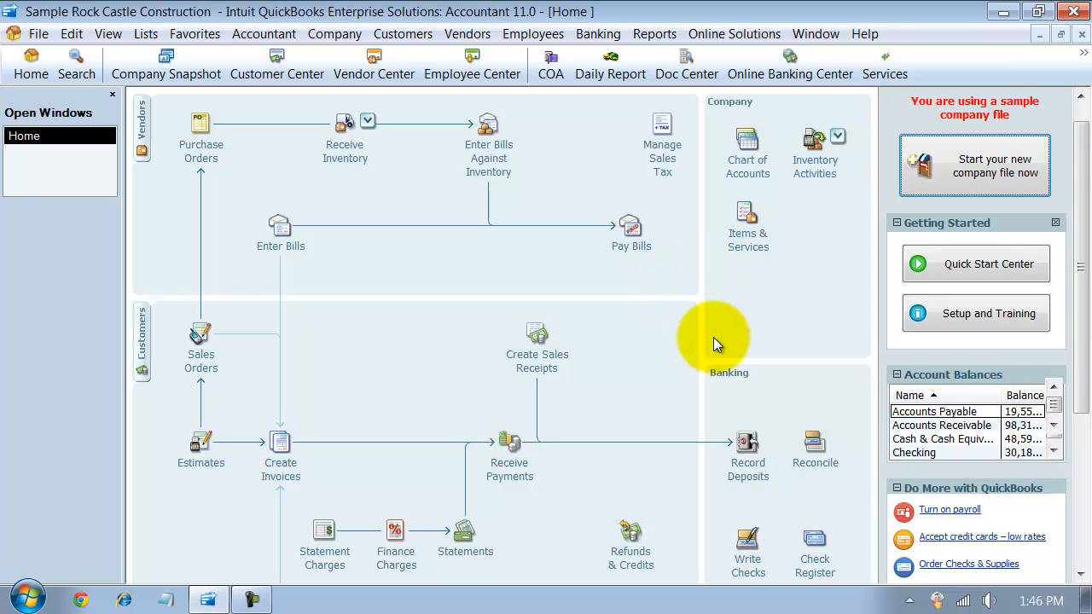
Start a new deposit via Banking > Make Deposits with the Roche 440.00 and Jacobsen 2,000.00 payments.
scroll(down, 3)
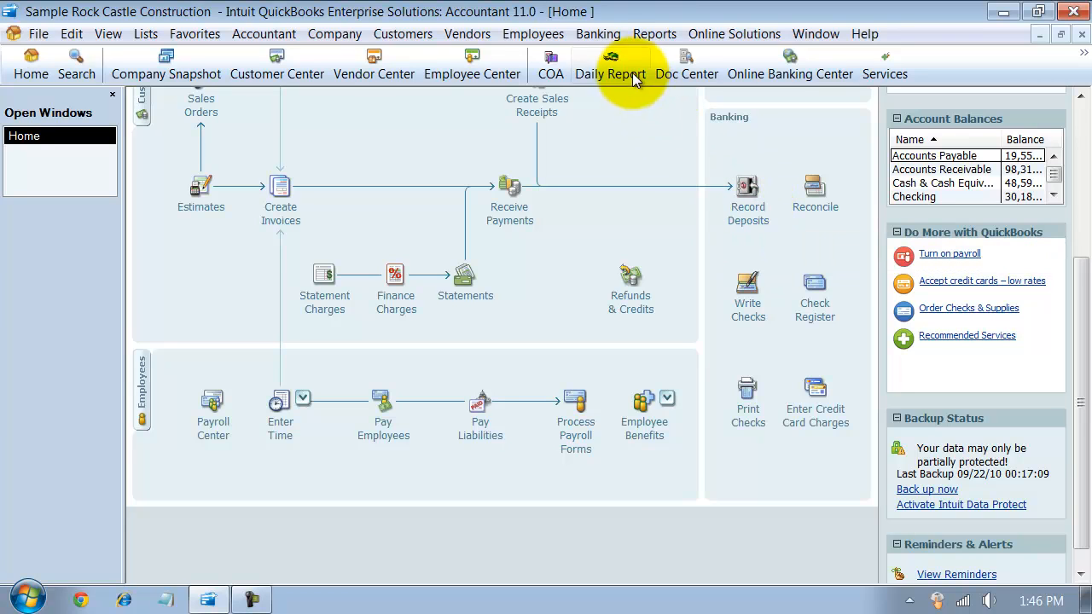
click(597, 34)
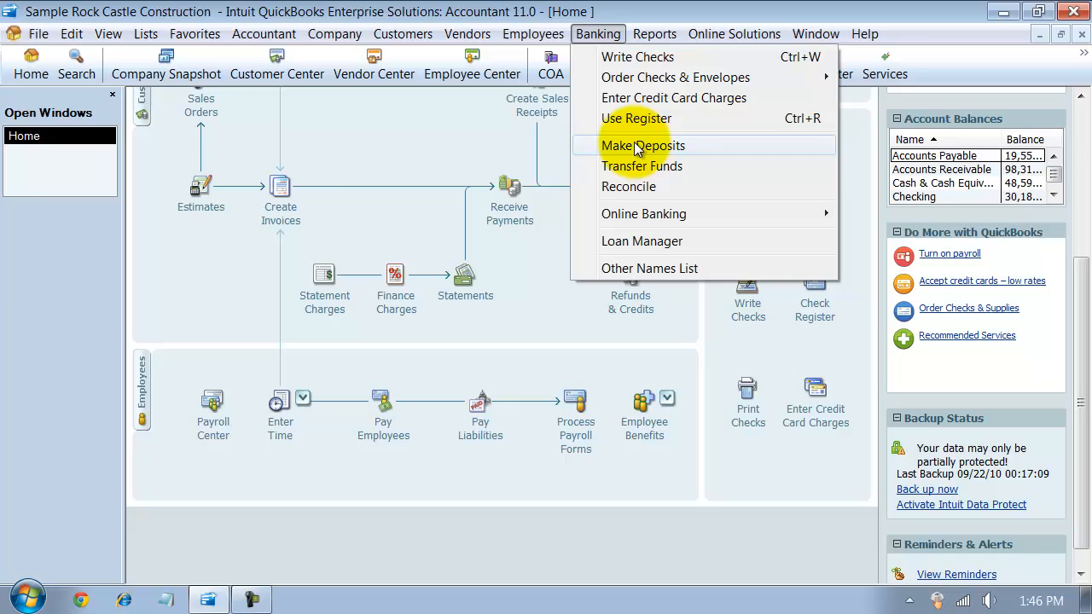
click(645, 145)
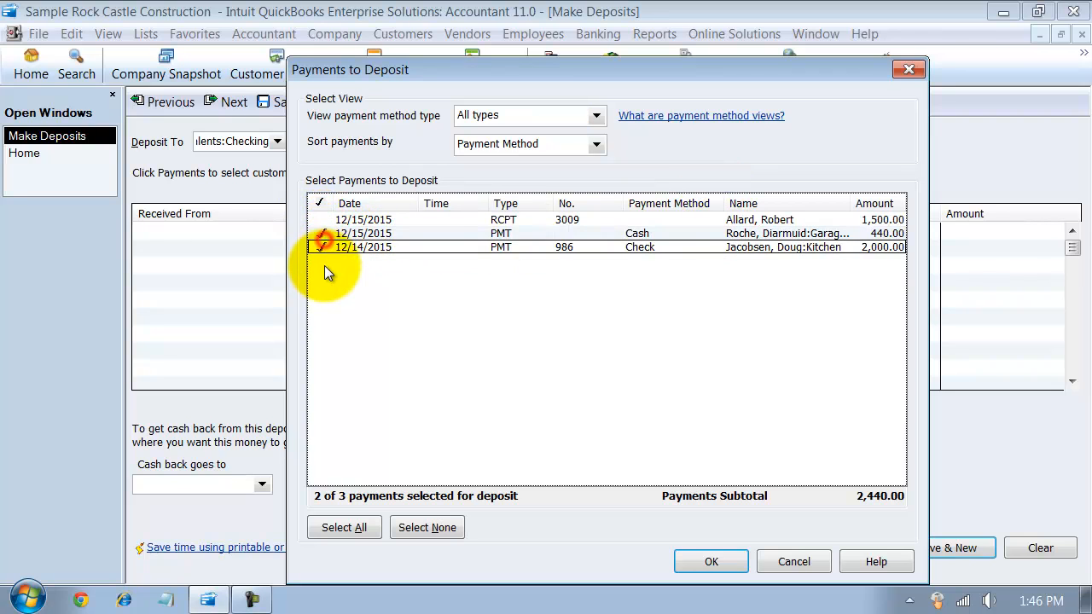
click(321, 232)
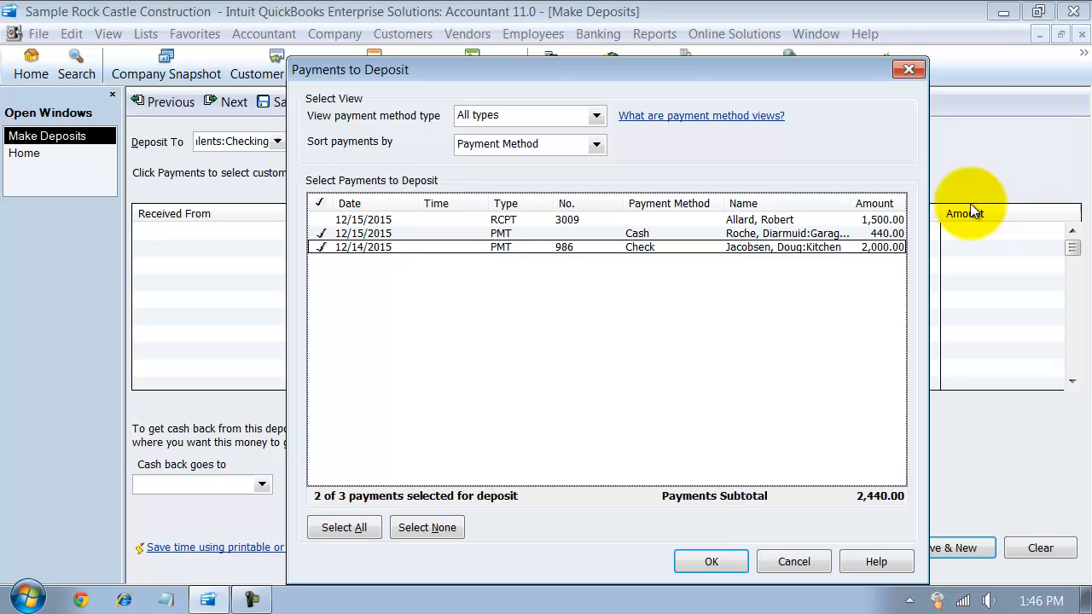
mouse_move(649, 470)
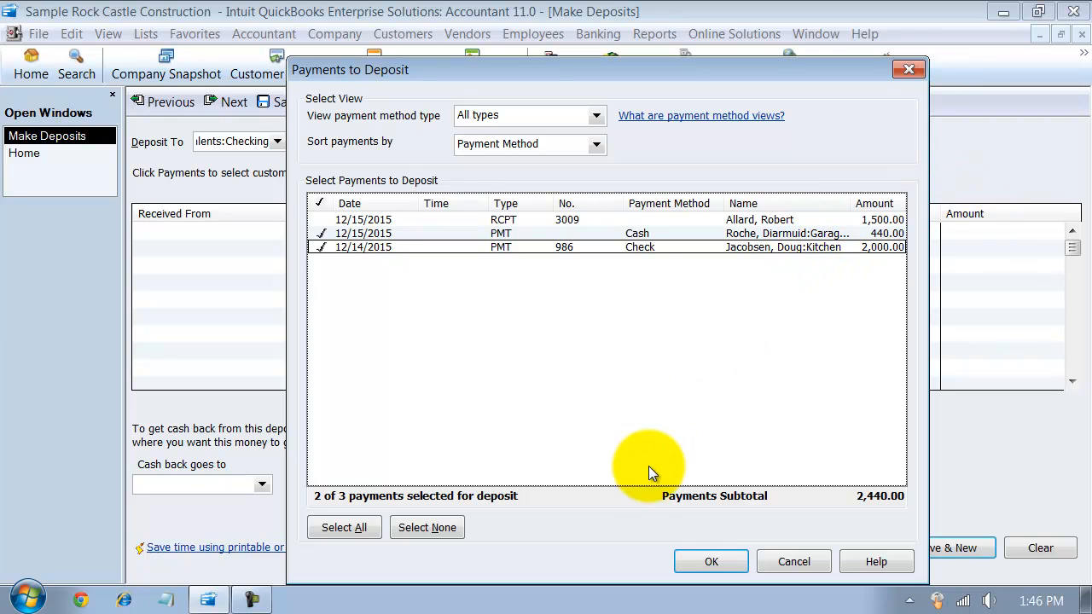
click(710, 561)
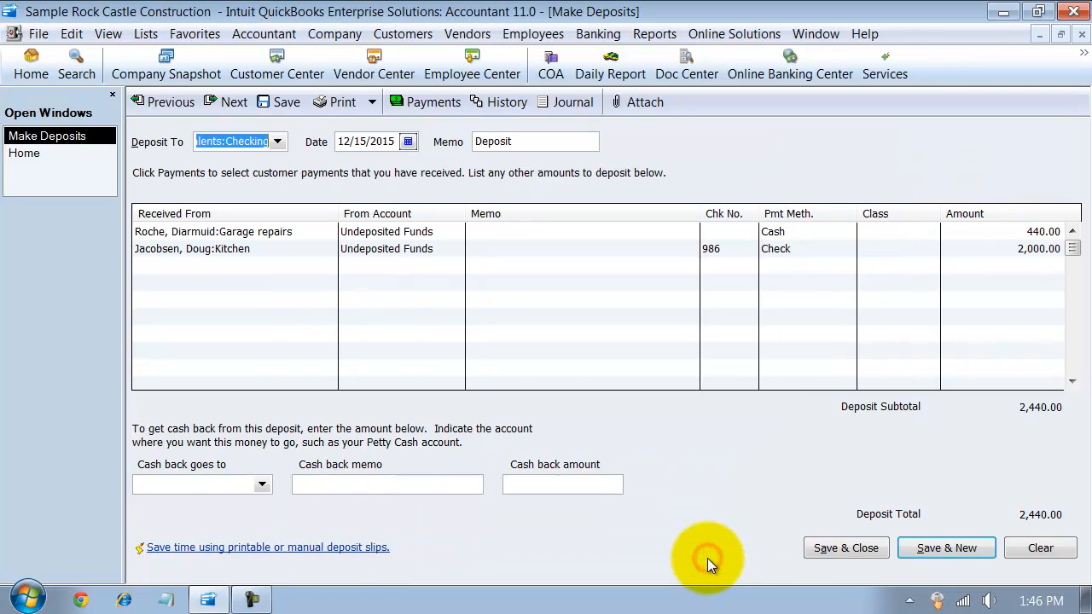
mouse_move(1016, 423)
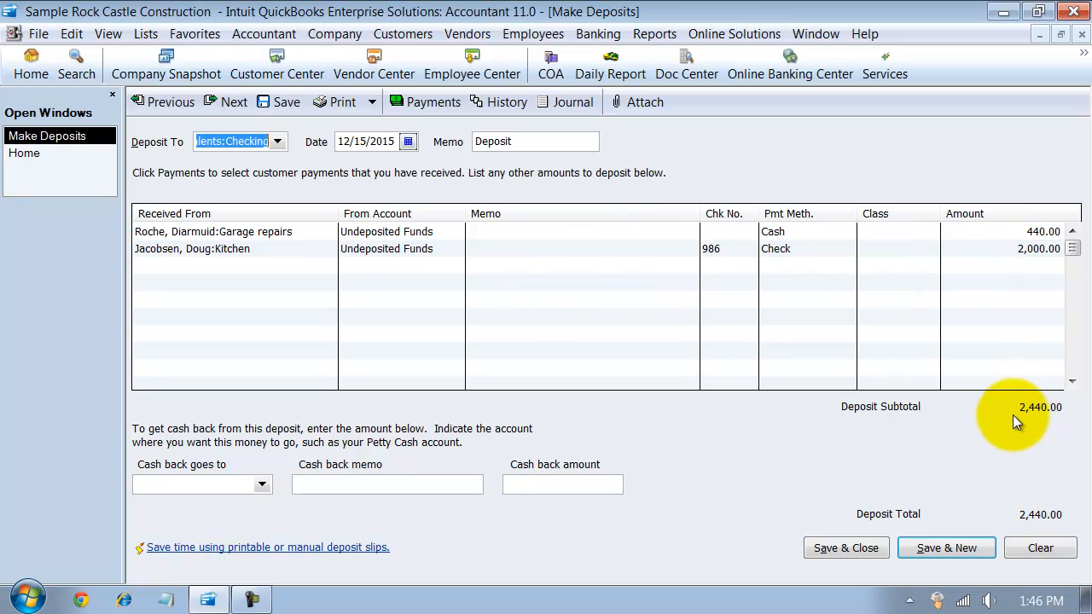
mouse_move(1052, 420)
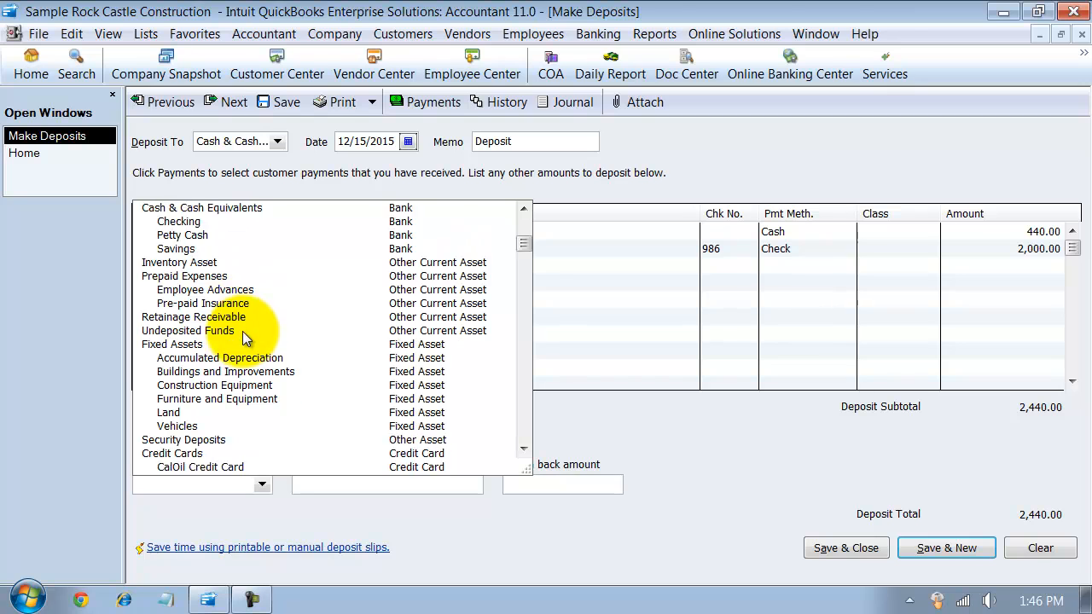
Choose Cash & Cash Equivalents:Petty Cash as the account the cash back goes to.
scroll(down, 3)
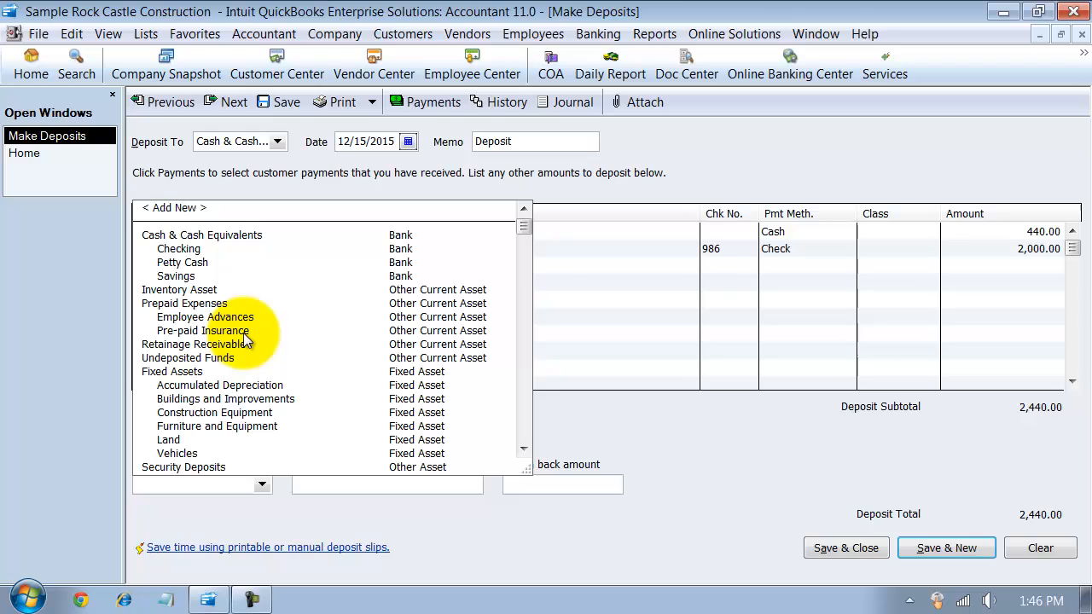
mouse_move(205, 269)
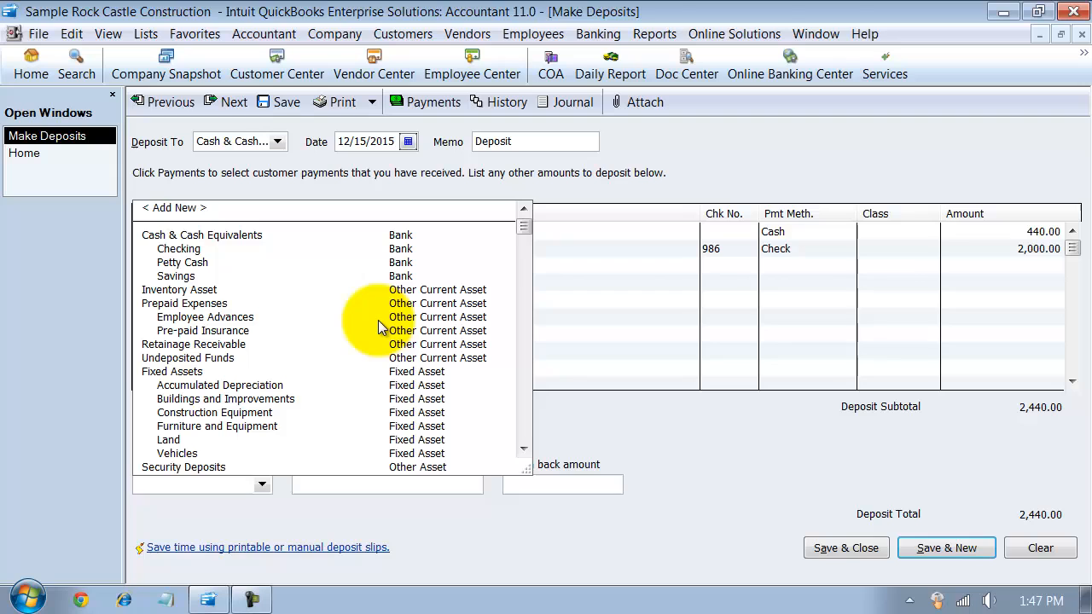
scroll(down, 3)
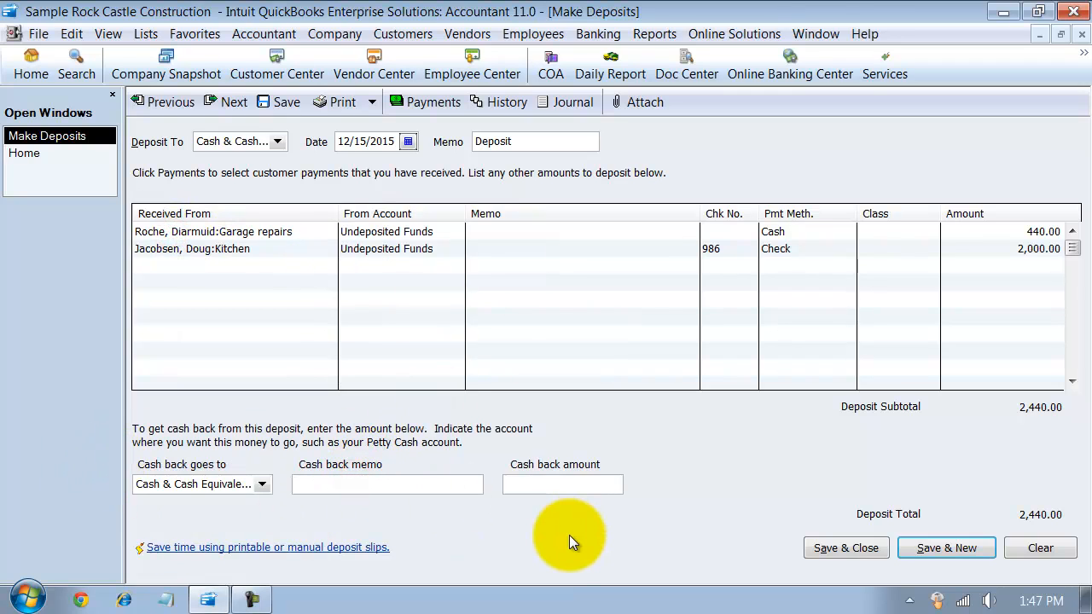
Enter memo 'Petty Cash for June' and 200.00 cash back, then save and close the deposit.
text(Petty Cash for June)
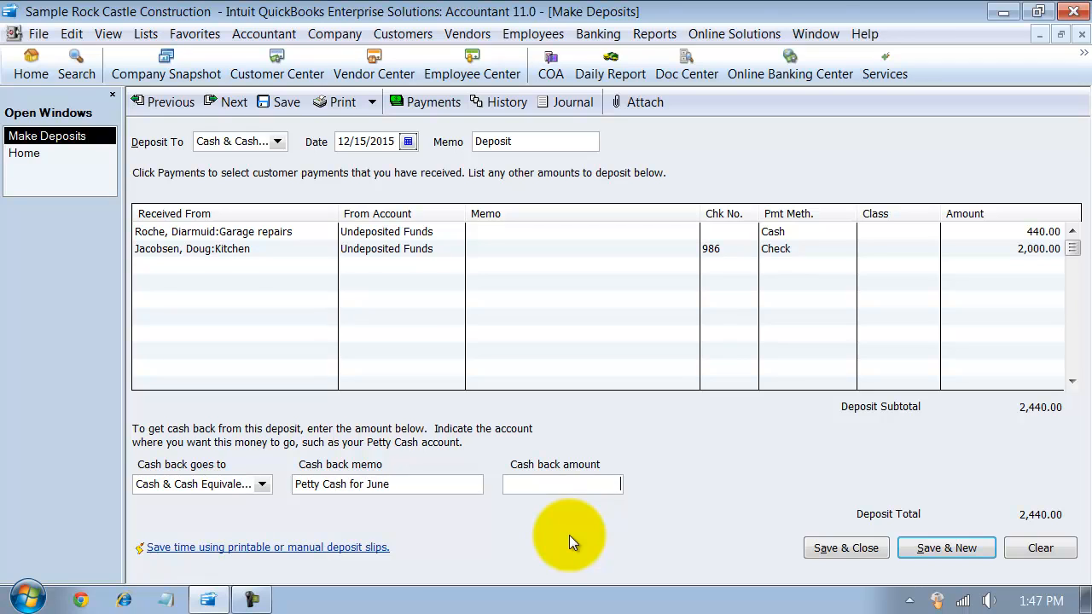
text(200.00)
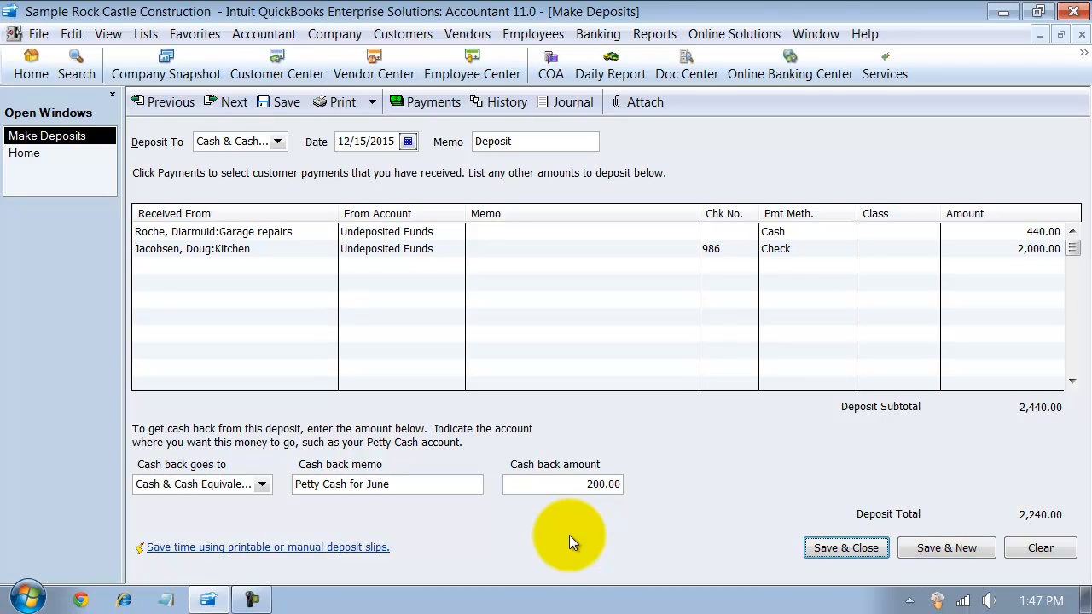
mouse_move(1024, 415)
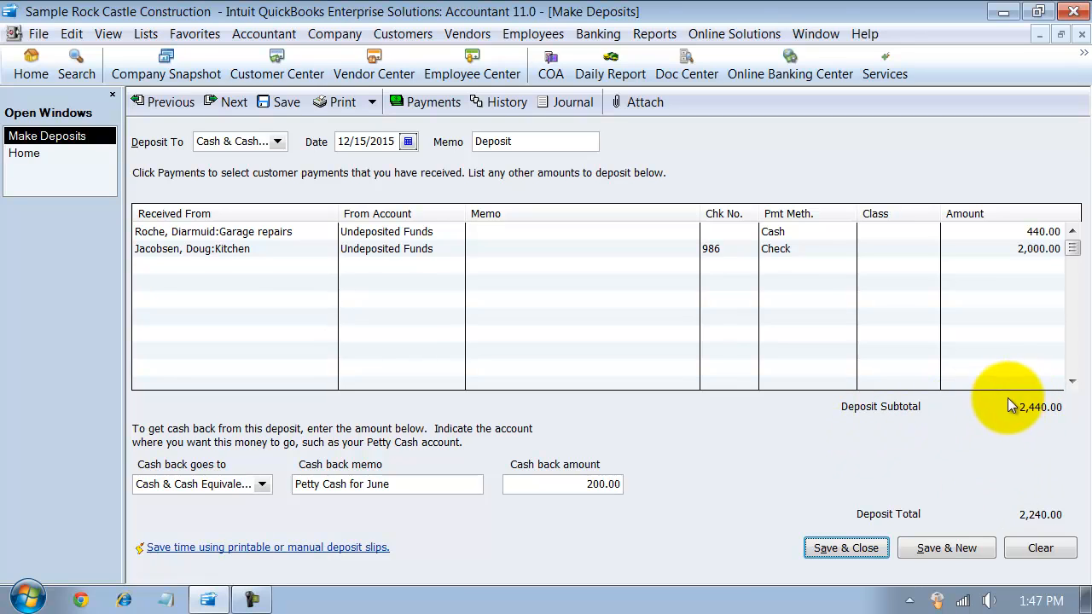
mouse_move(1038, 415)
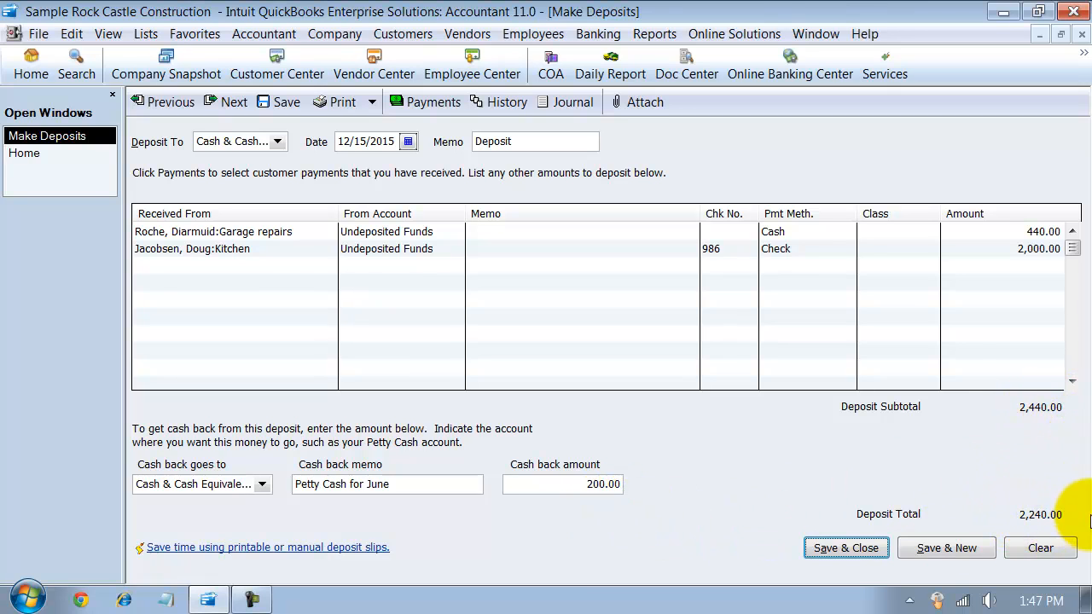
click(846, 548)
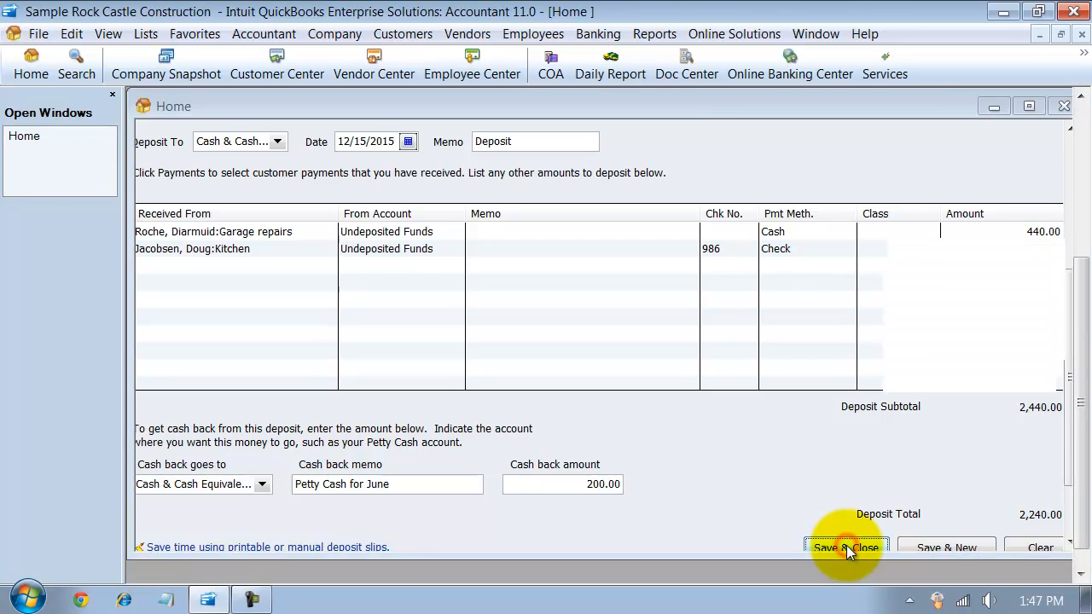
click(846, 548)
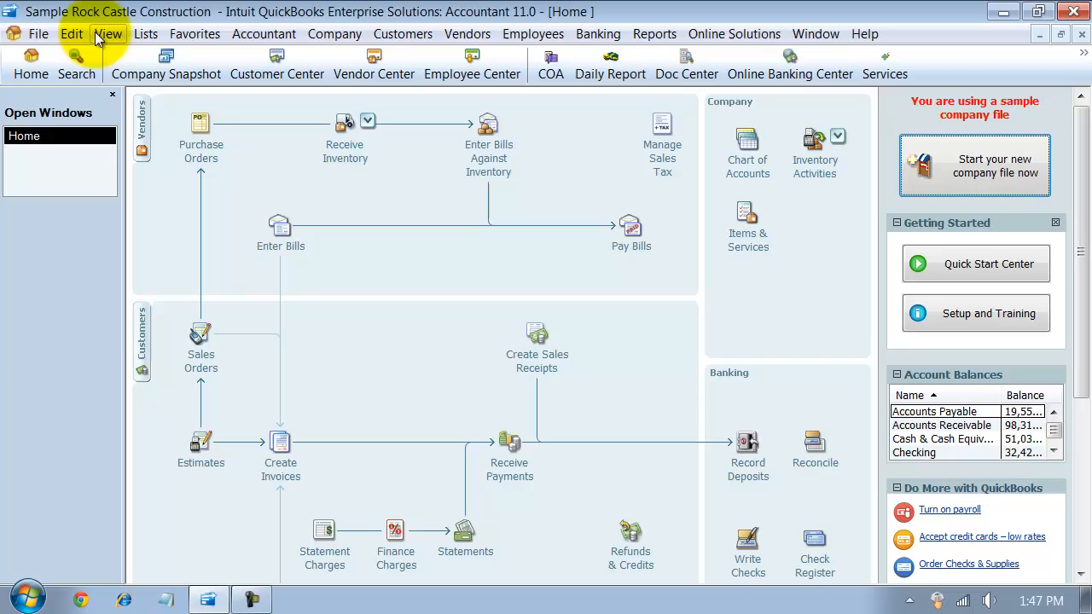
mouse_move(811, 452)
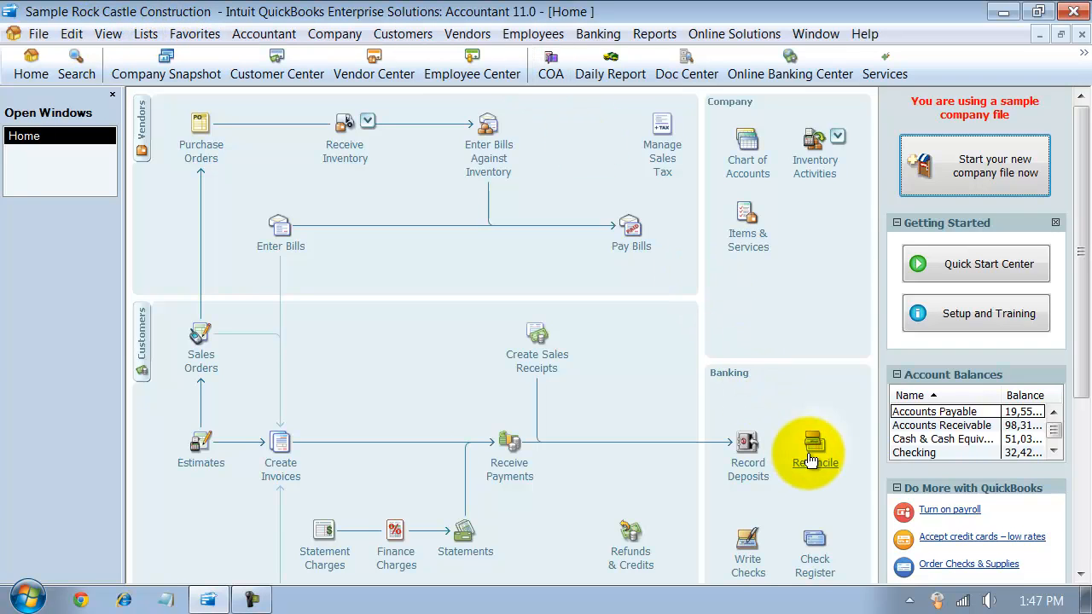
click(814, 447)
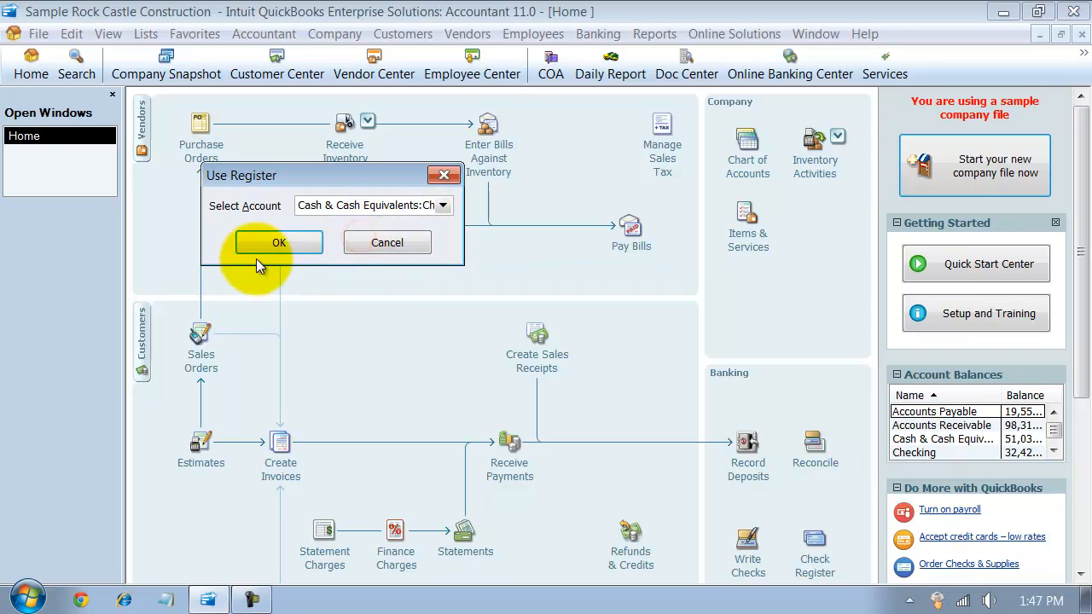
click(279, 243)
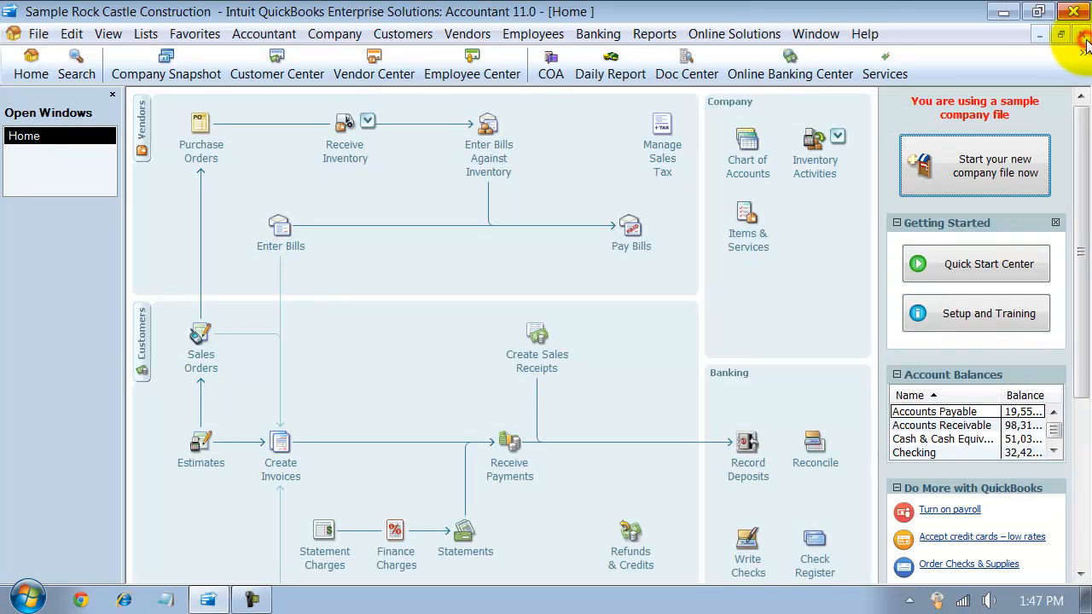
Open the Petty Cash register showing the 200.00 deposit and 700.00 balance.
click(812, 546)
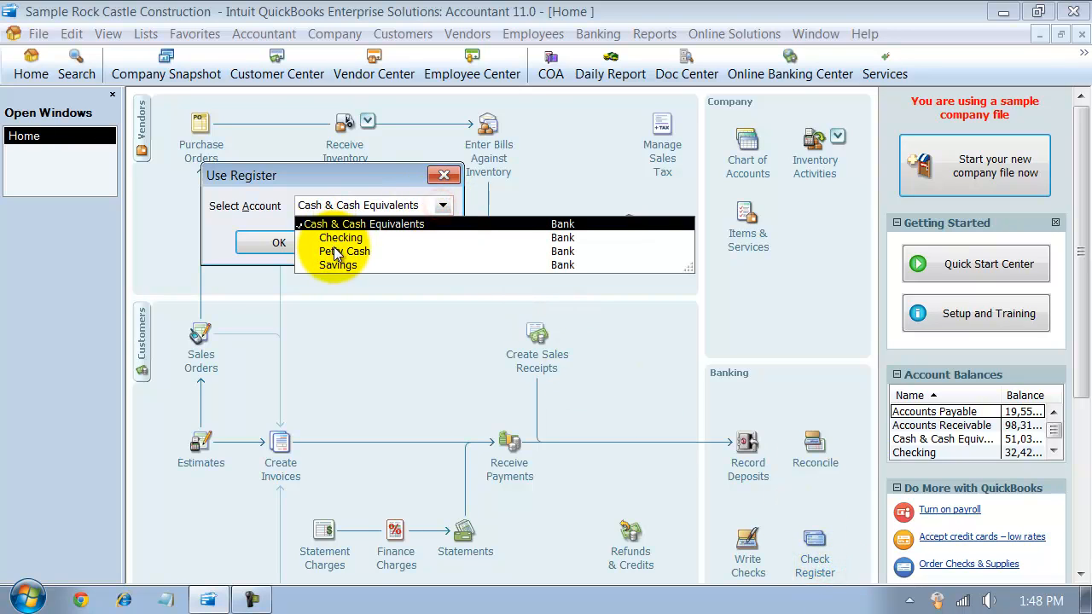
click(343, 251)
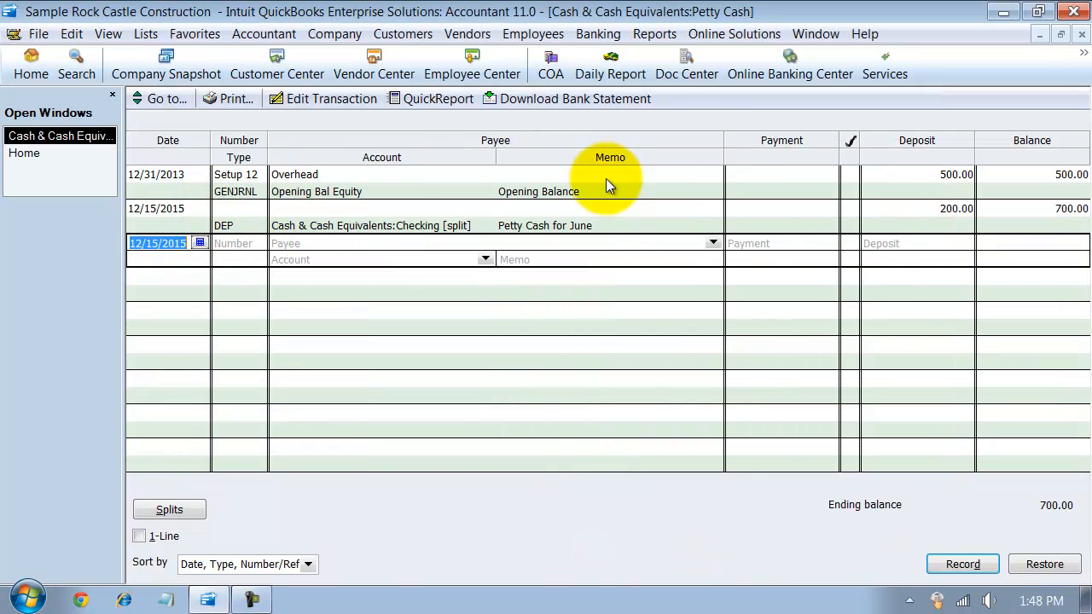